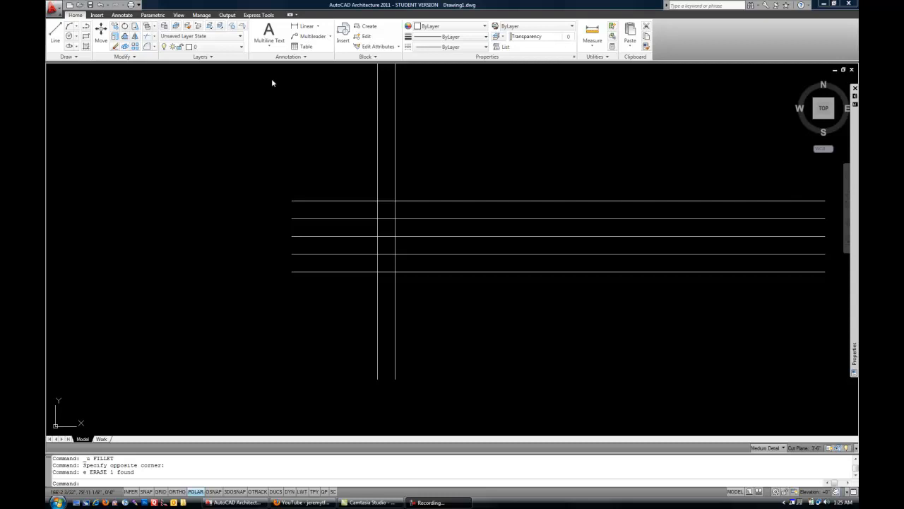
mouse_move(425, 216)
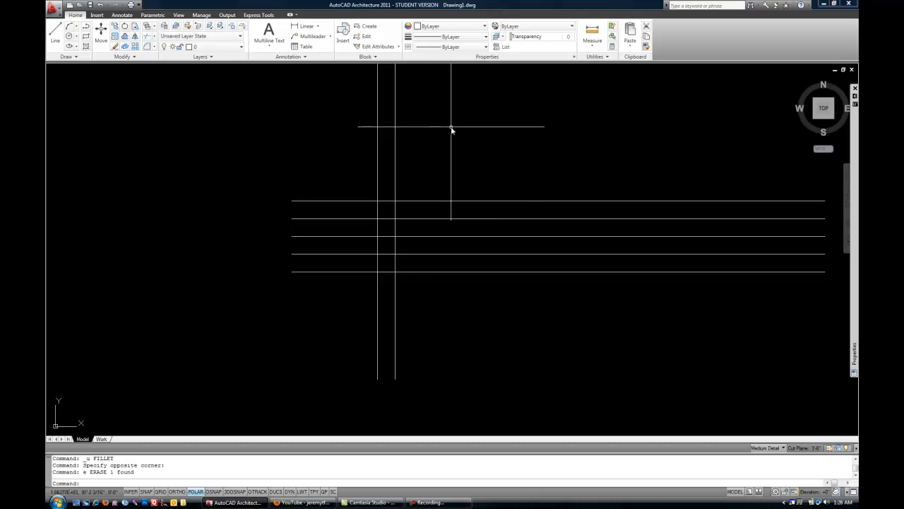
mouse_move(451, 128)
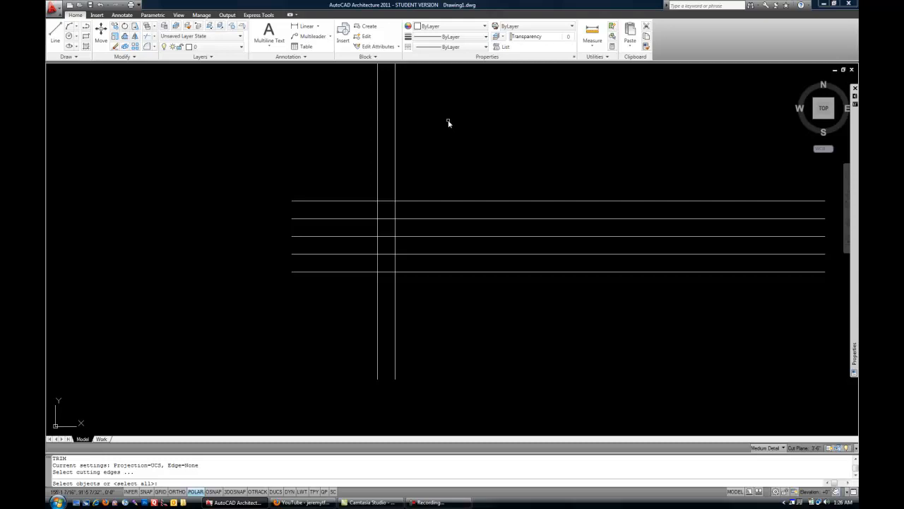
mouse_move(443, 120)
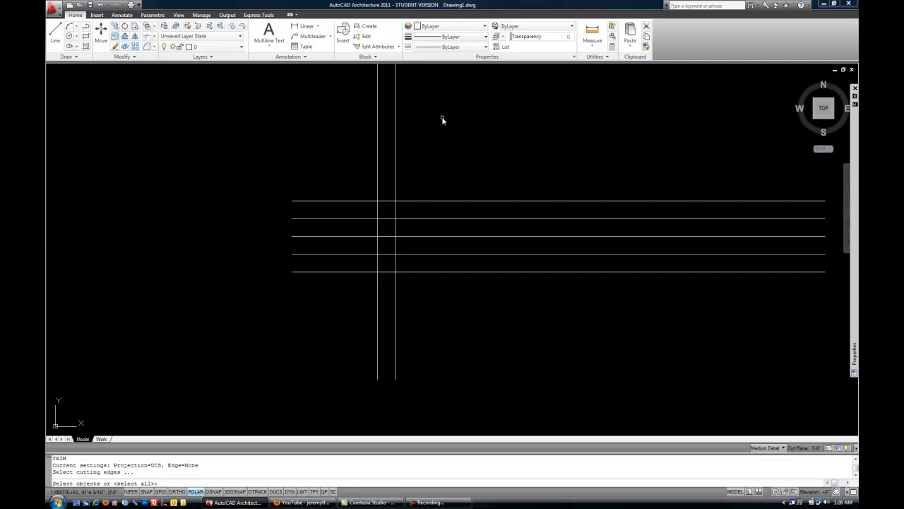
mouse_move(440, 117)
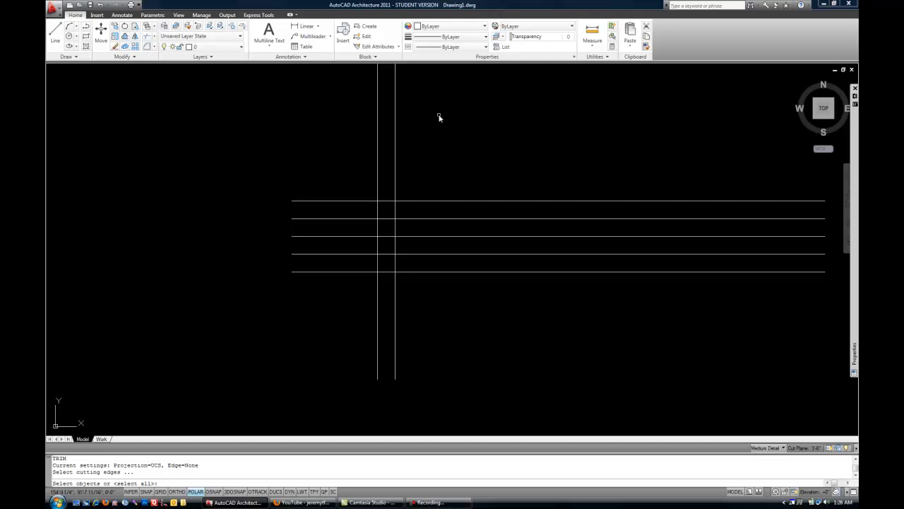
mouse_move(438, 115)
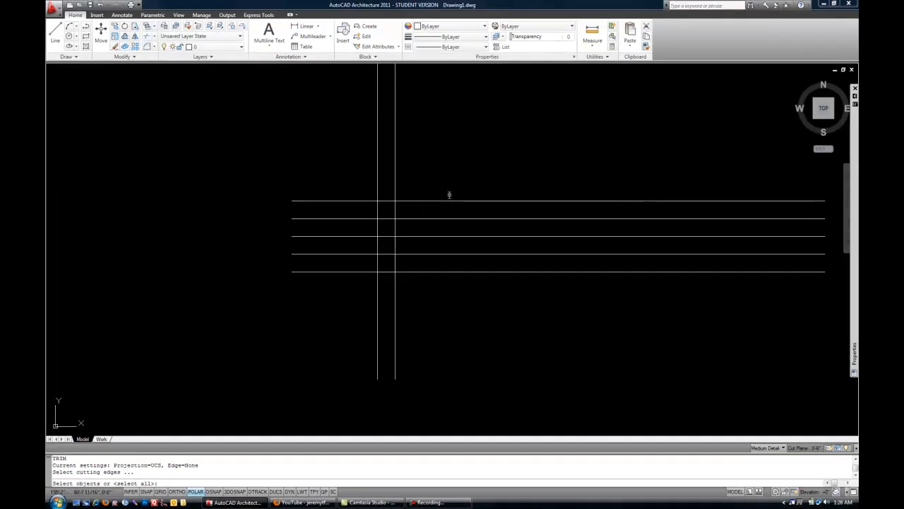
mouse_move(438, 185)
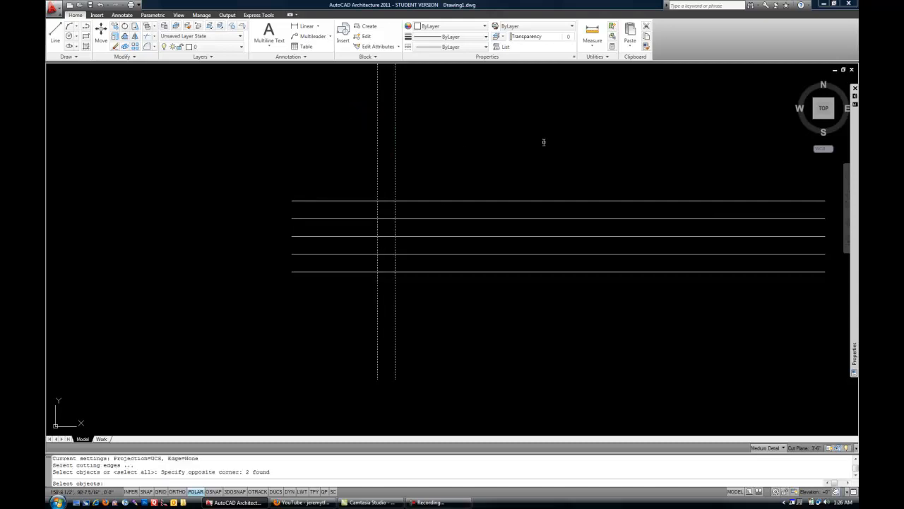
mouse_move(520, 154)
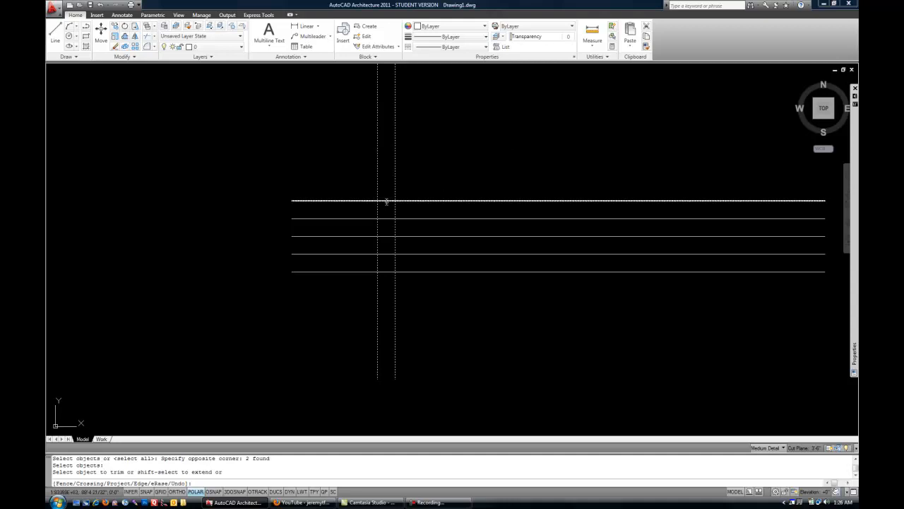
- Trim the top horizontal line, then the other four, between the two verticals
left_click(386, 203)
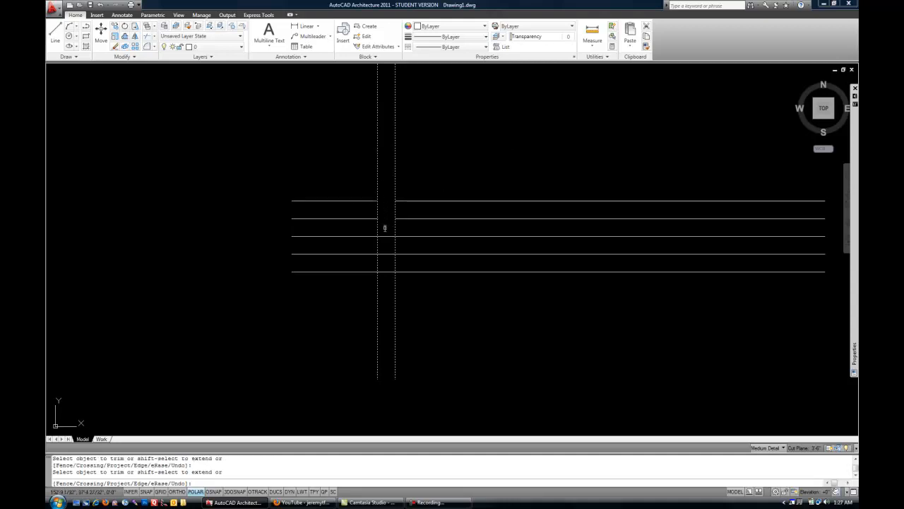
left_click(385, 229)
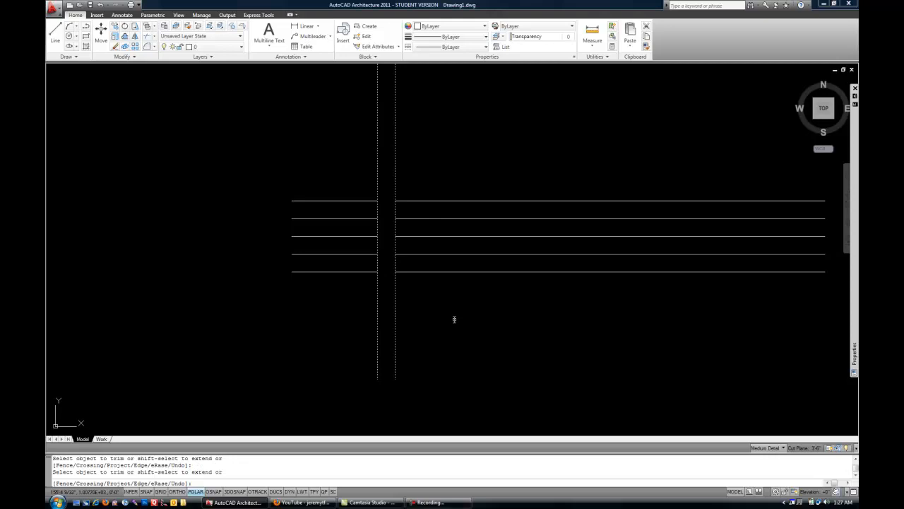
mouse_move(452, 320)
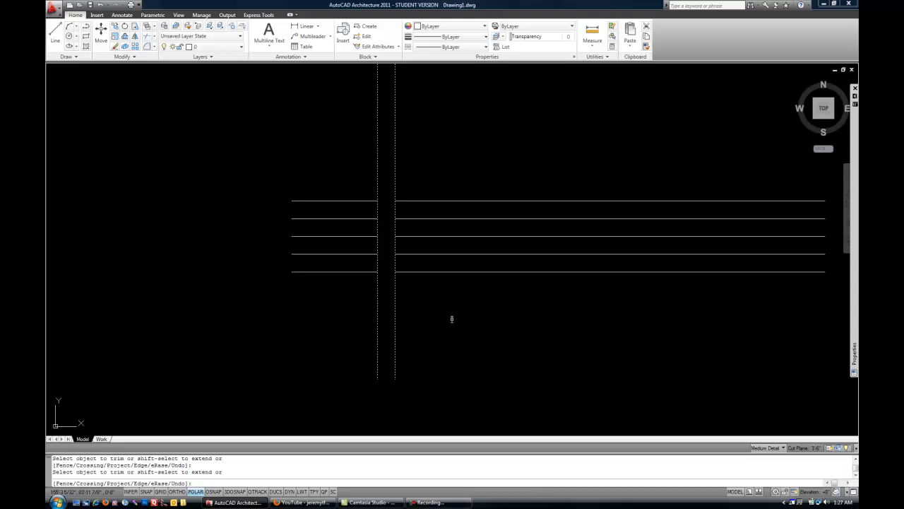
mouse_move(451, 316)
type("tr")
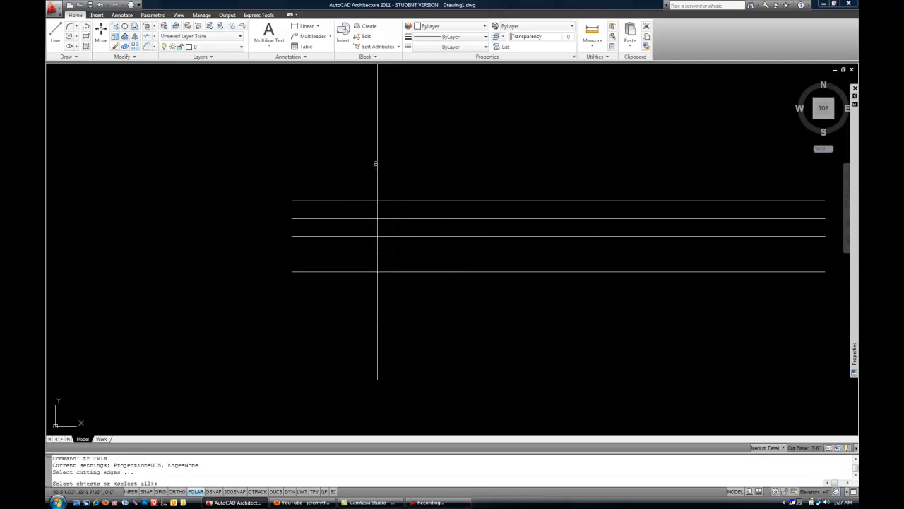
- Trim the horizontal lines' left overhangs using the left vertical line as cutting edge
left_click(376, 164)
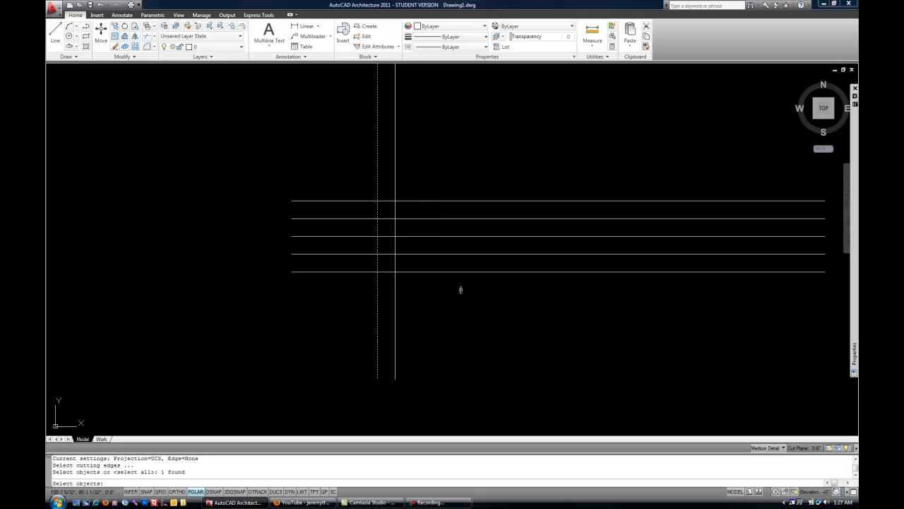
mouse_move(445, 278)
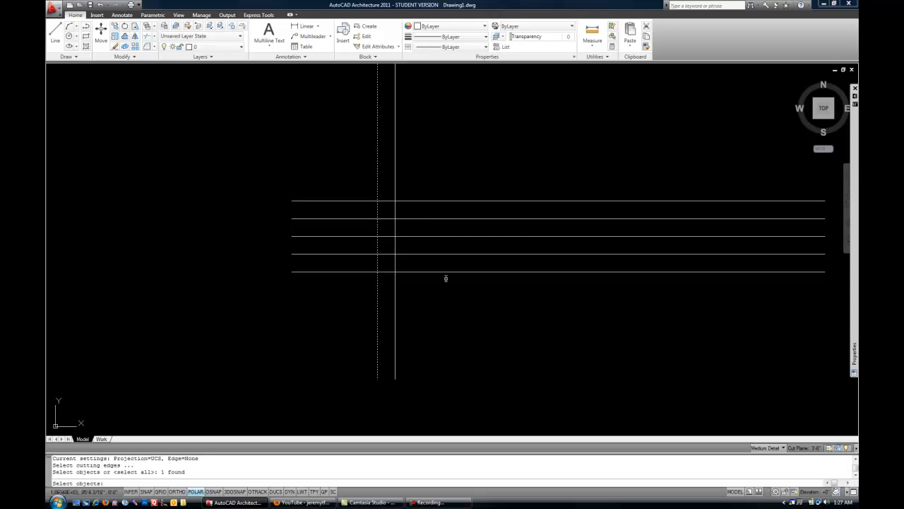
left_click(338, 202)
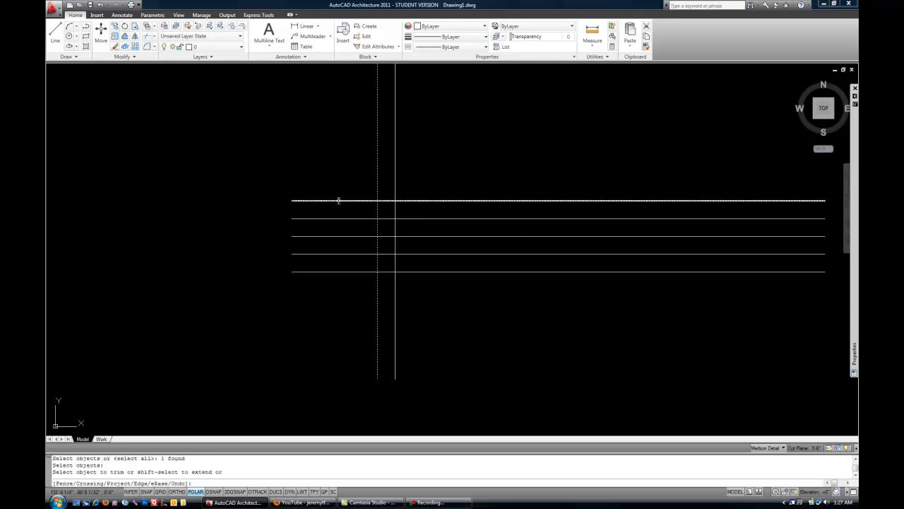
left_click(339, 201)
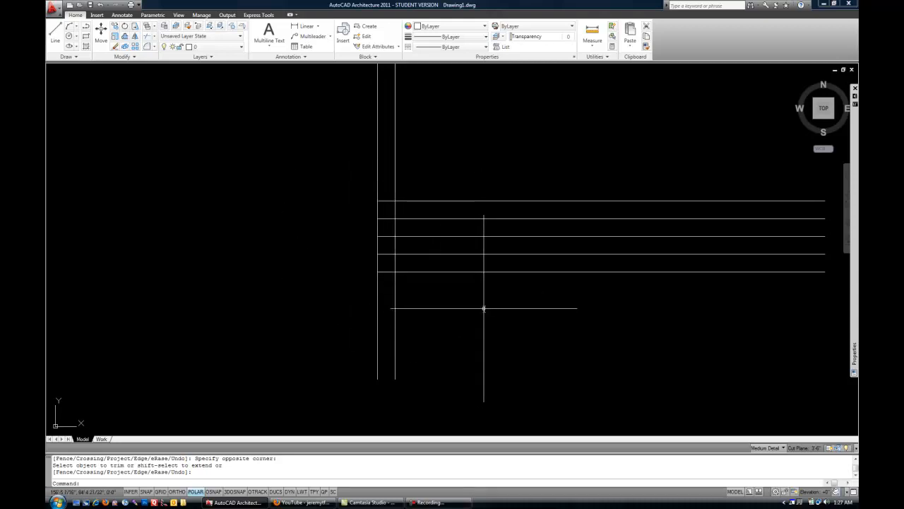
mouse_move(482, 310)
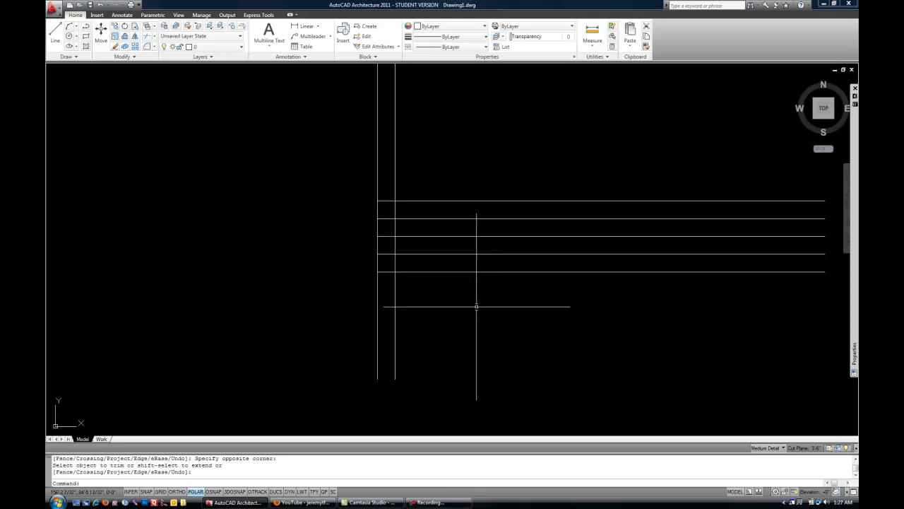
mouse_move(471, 303)
type("tr")
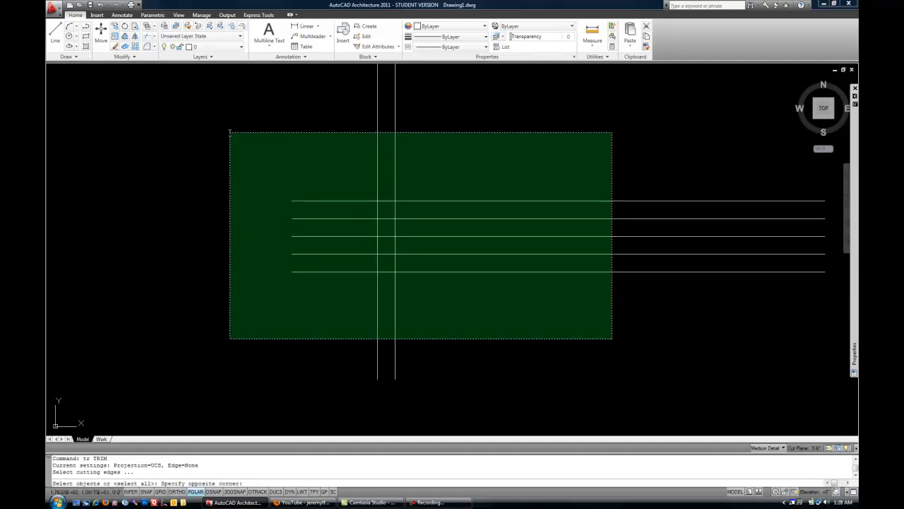
- Use the boxed lines as cutting edges and trim a piece of the top horizontal line
left_click(497, 312)
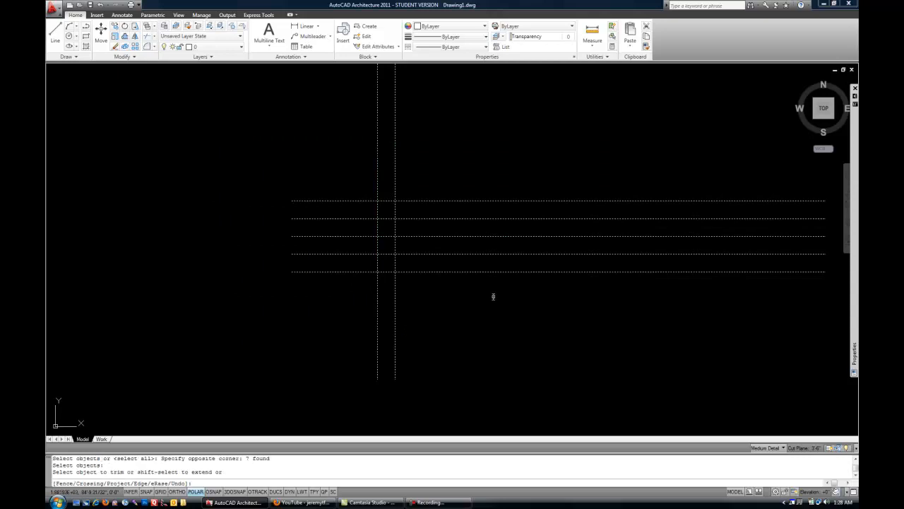
mouse_move(418, 202)
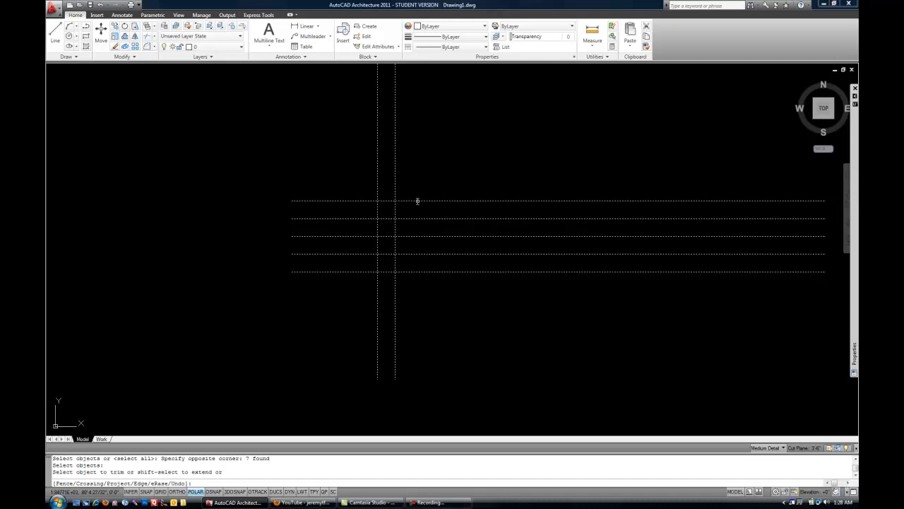
left_click(417, 202)
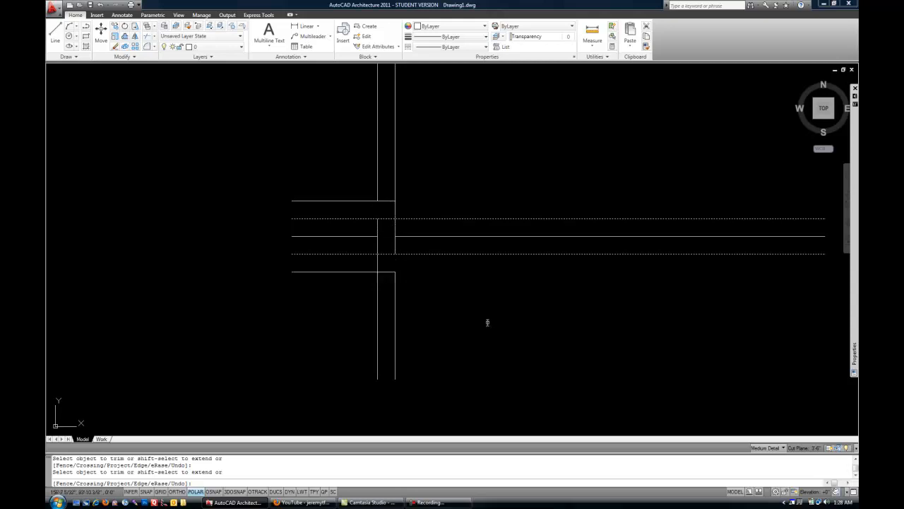
mouse_move(481, 319)
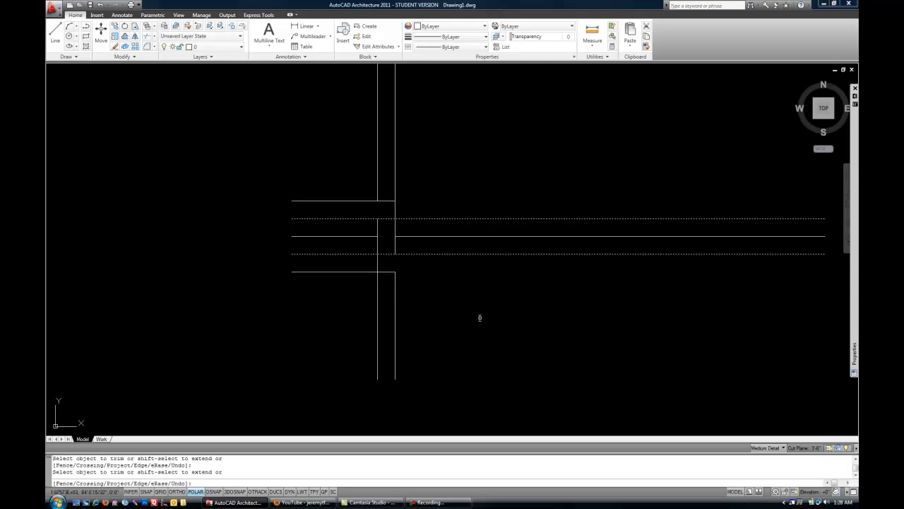
mouse_move(509, 184)
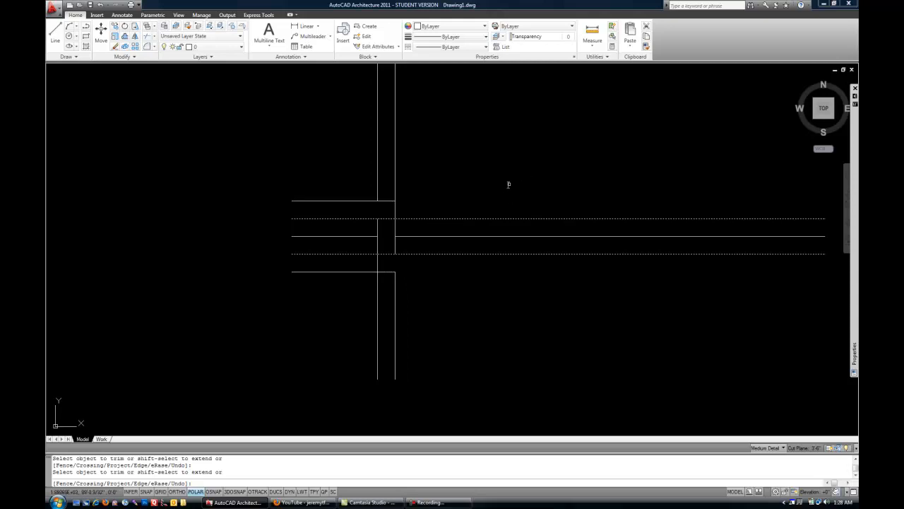
mouse_move(425, 189)
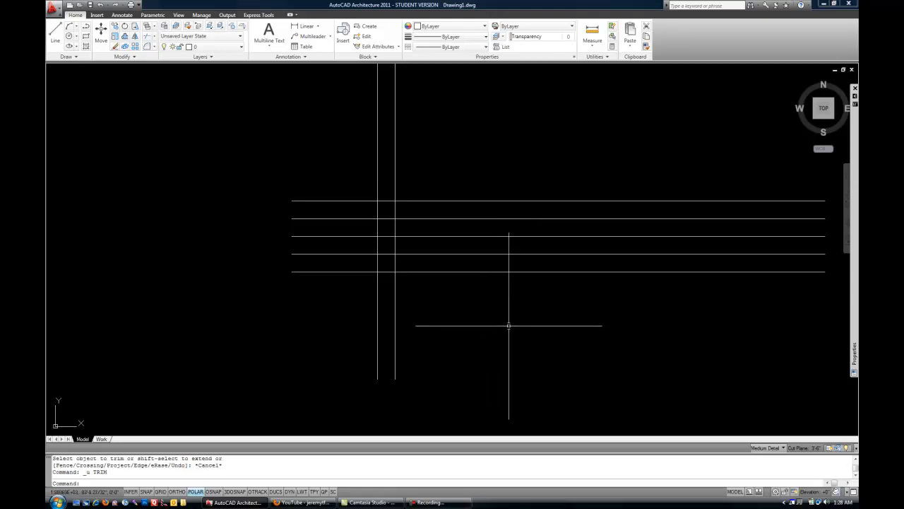
mouse_move(505, 319)
type("tr")
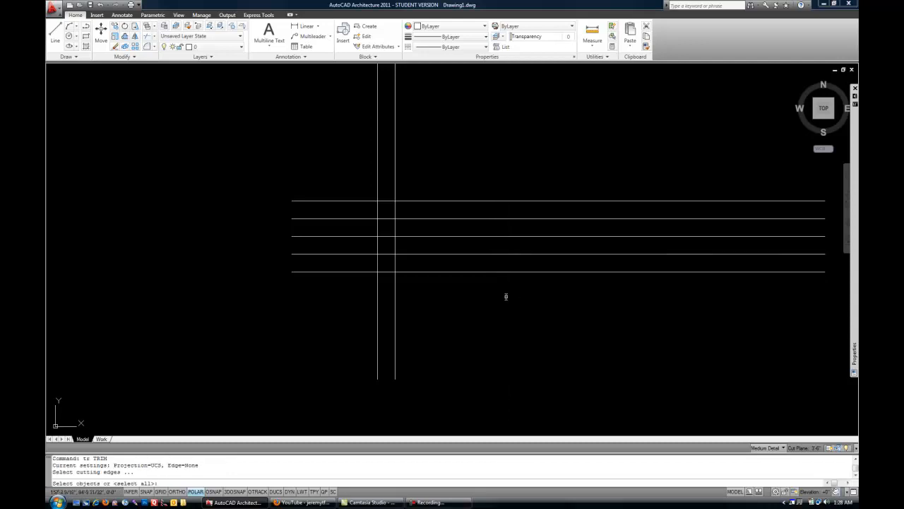
mouse_move(500, 296)
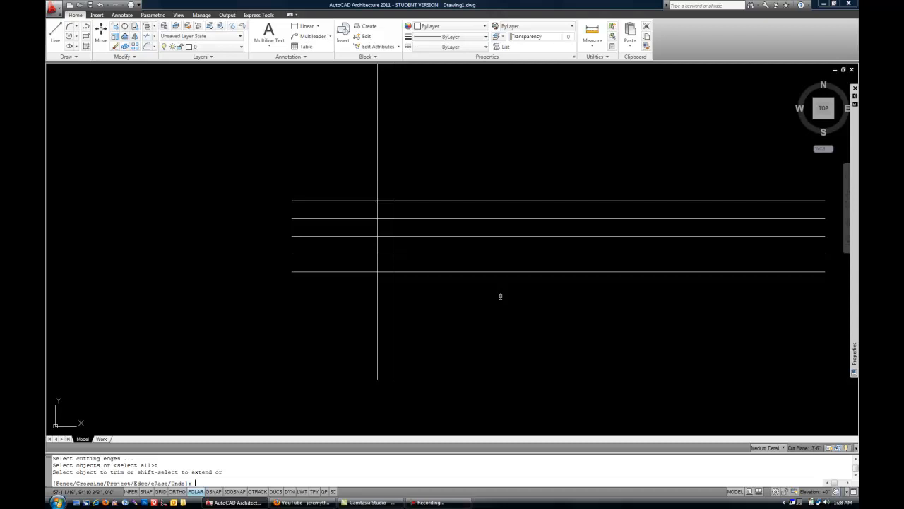
mouse_move(493, 296)
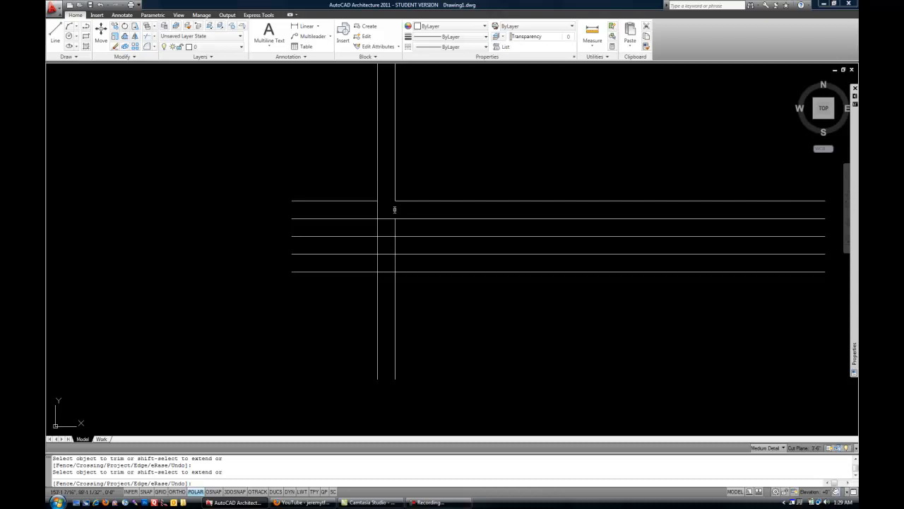
mouse_move(390, 217)
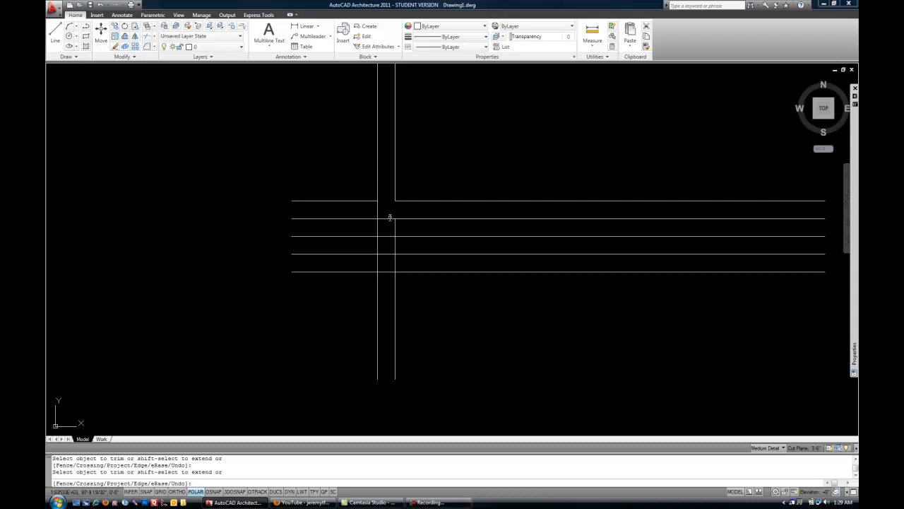
mouse_move(391, 223)
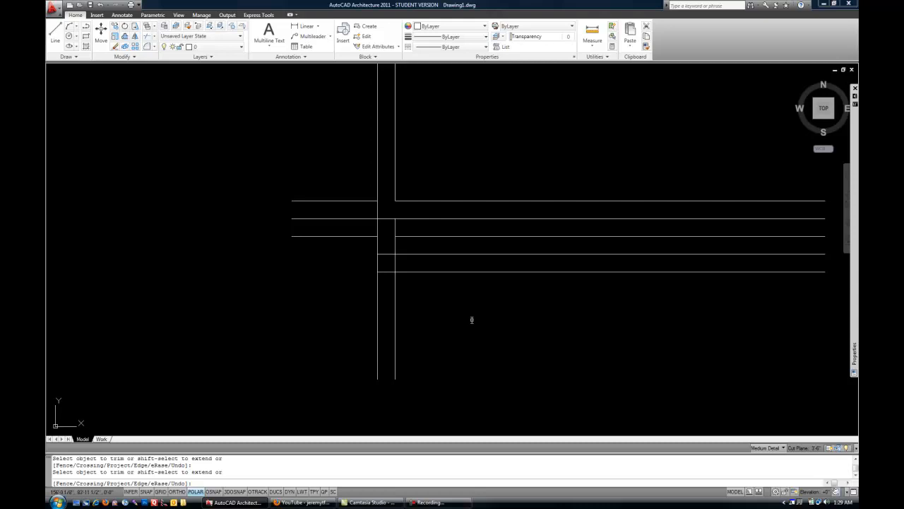
mouse_move(461, 318)
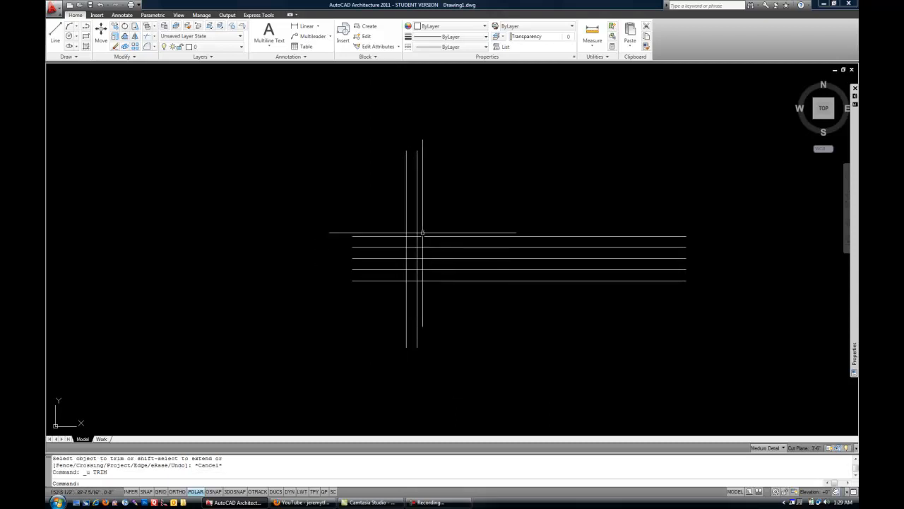
- Move the short crossing line's left endpoint so it sits right of the verticals
left_click(486, 210)
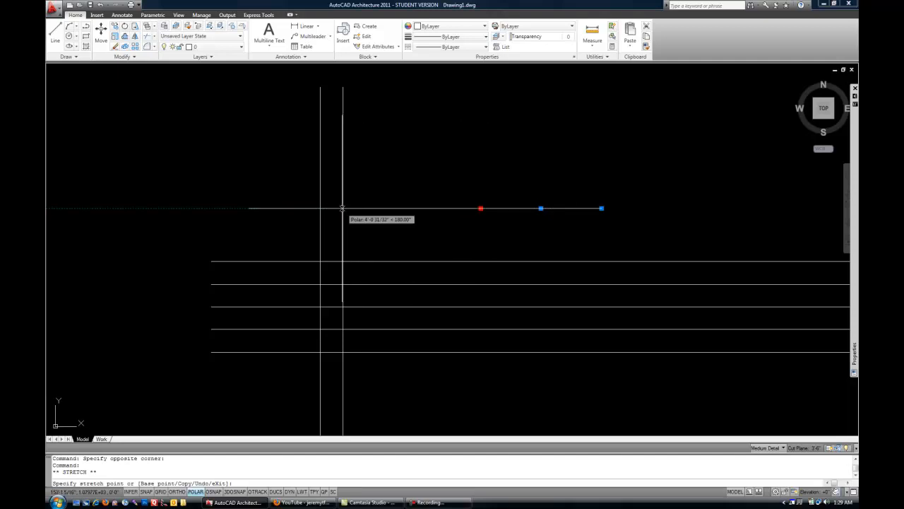
key("Escape")
type("ex")
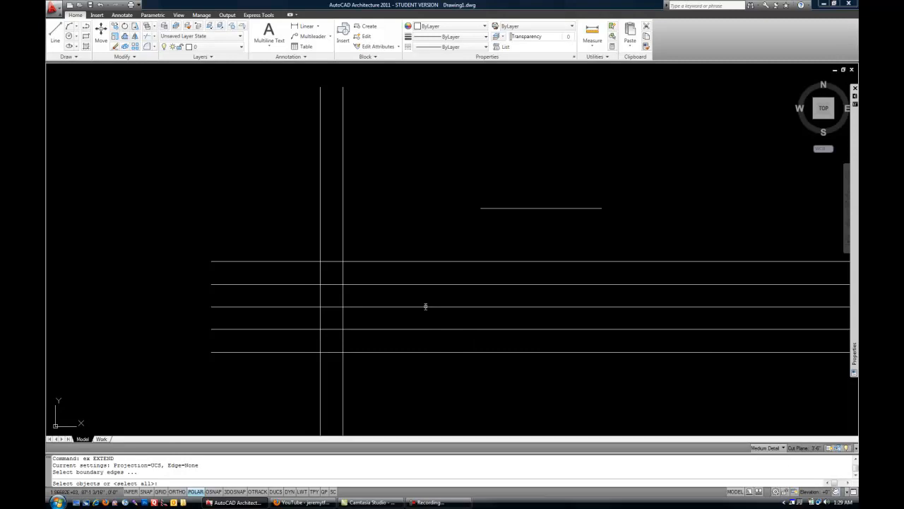
mouse_move(411, 273)
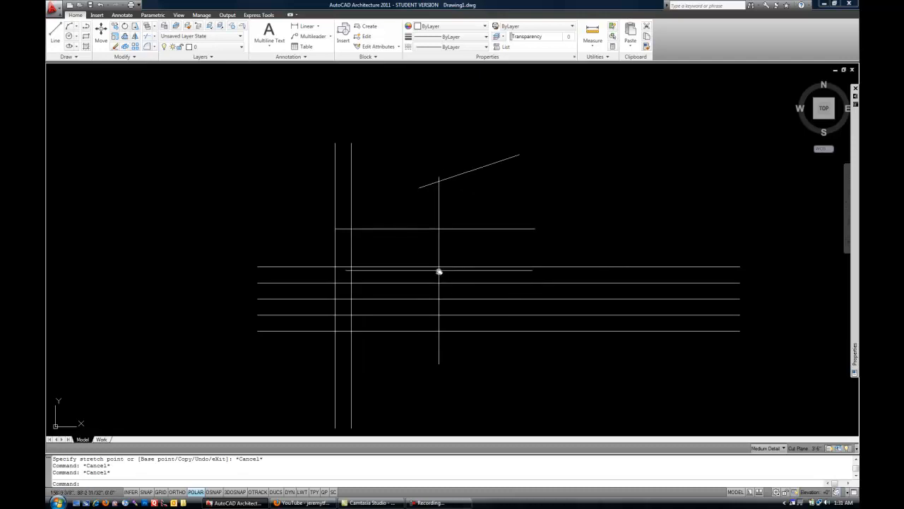
mouse_move(423, 274)
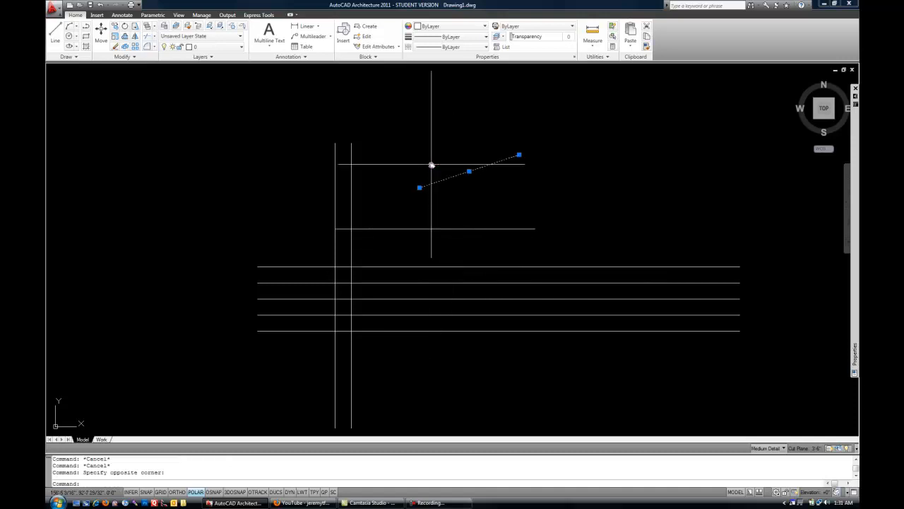
mouse_move(424, 172)
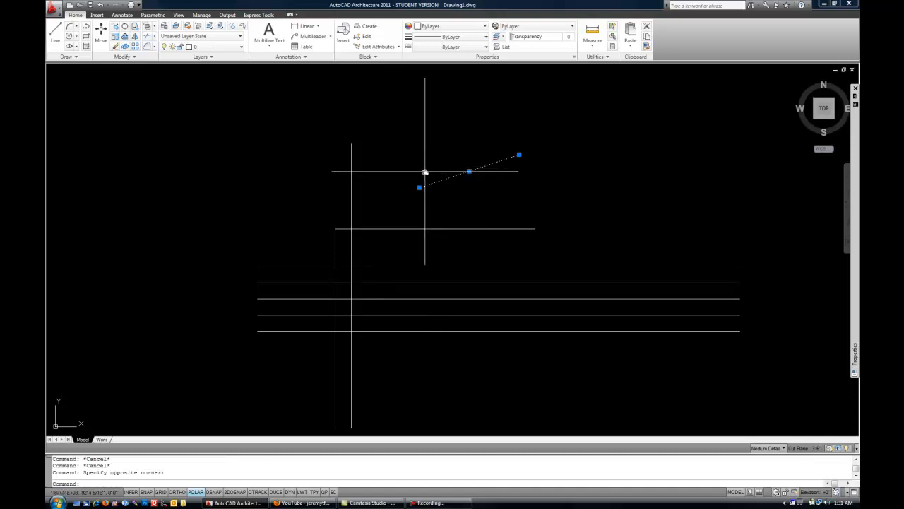
mouse_move(439, 192)
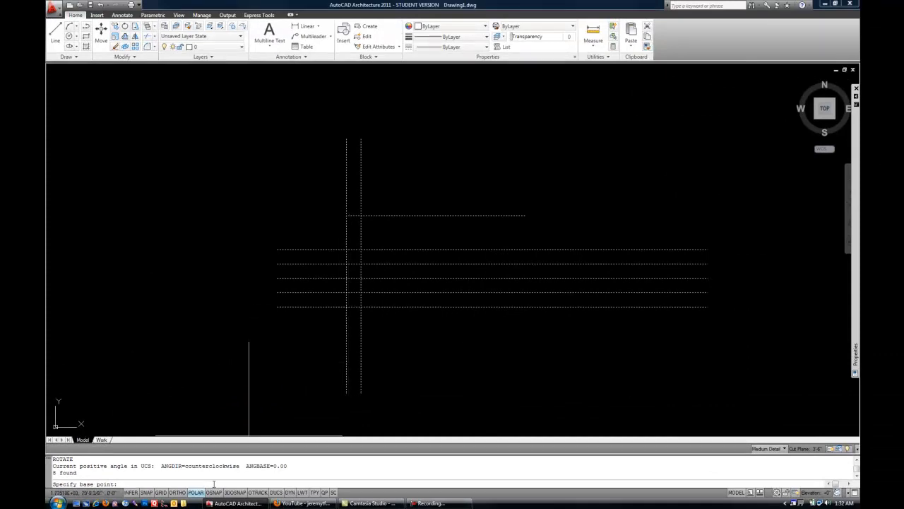
- Pick a point while rotating the eight-line group with ROTATE
left_click(353, 313)
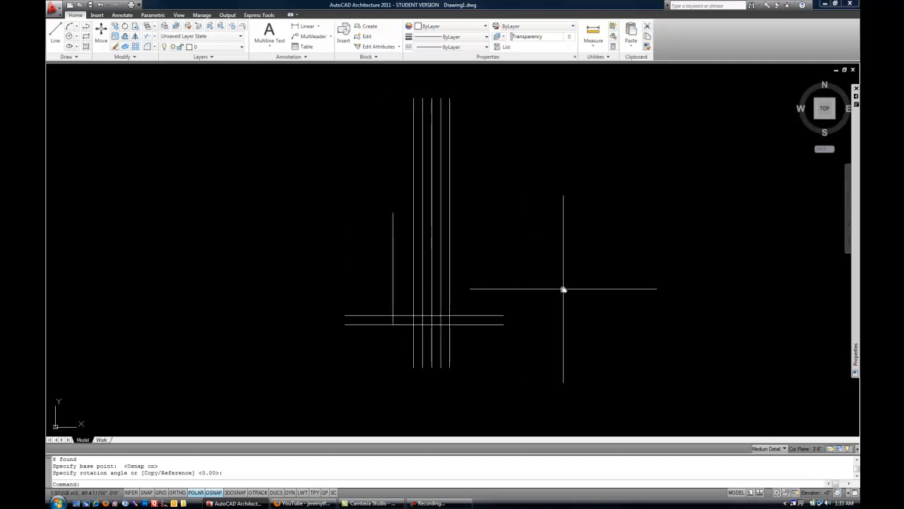
mouse_move(557, 288)
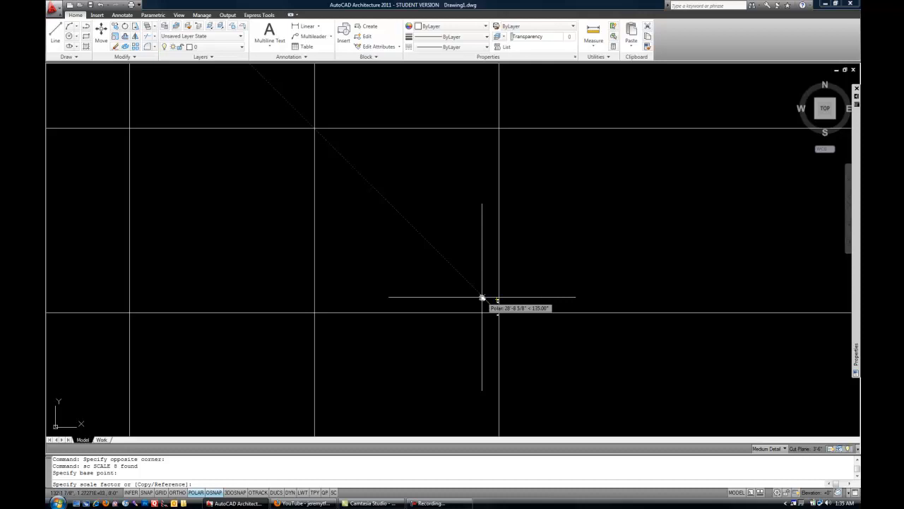
- Enter a value while finishing the rotation and 1.5 scaling of the line group
type("1.5")
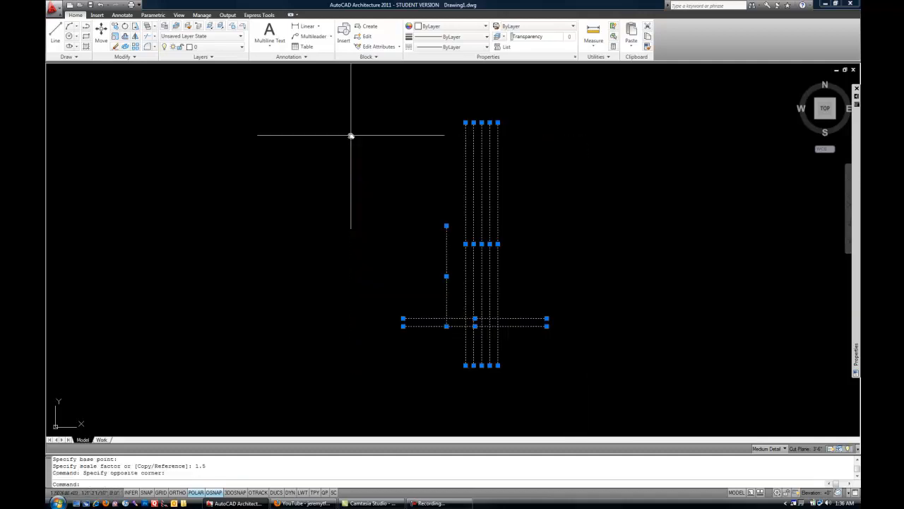
mouse_move(606, 270)
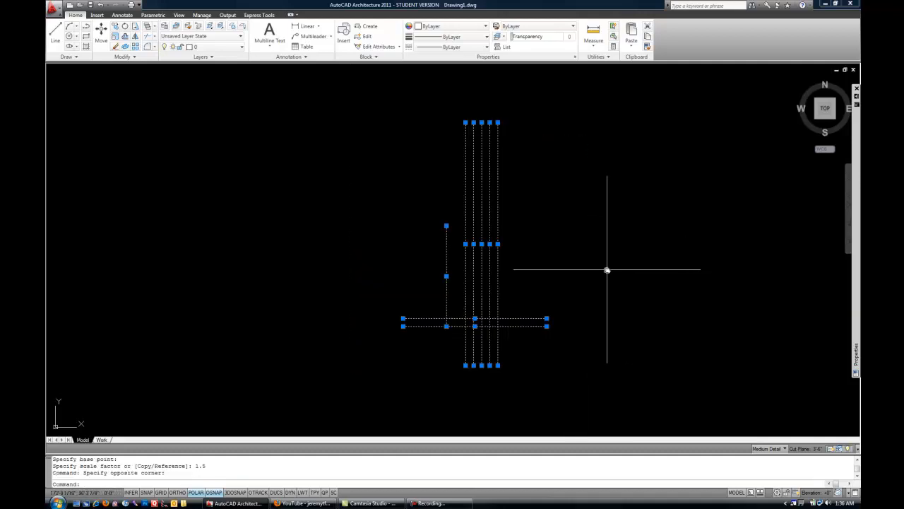
- Start MIRROR (MI) on the window-selected eight-line group
type("mi MIRROR 8 found")
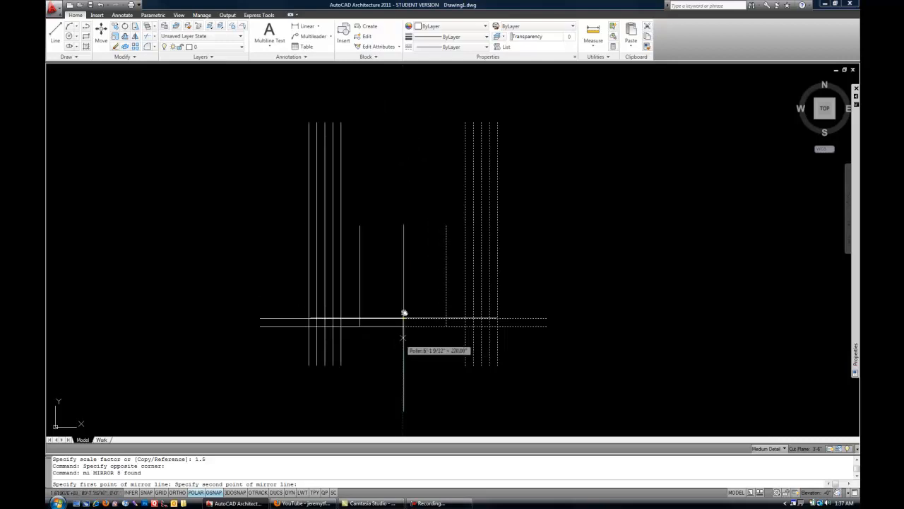
mouse_move(404, 269)
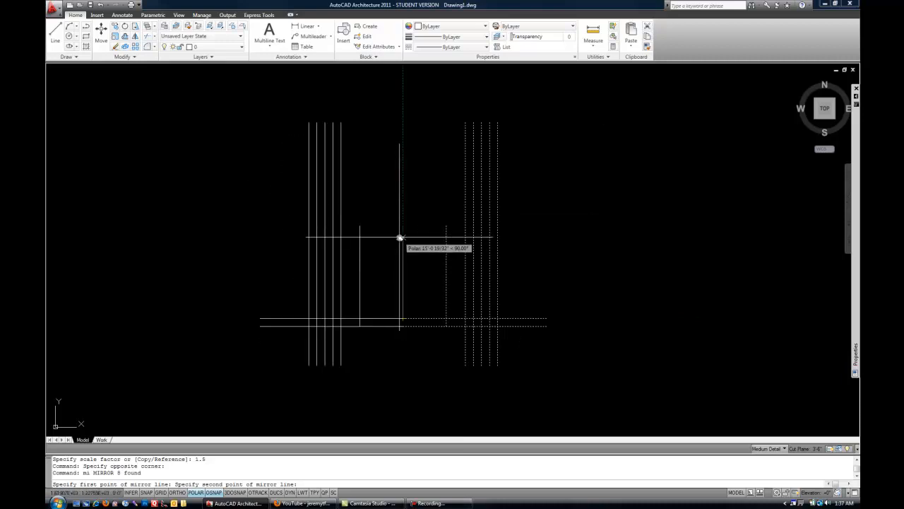
- Set the mirror axis's second point, keeping the original eight lines
left_click(399, 238)
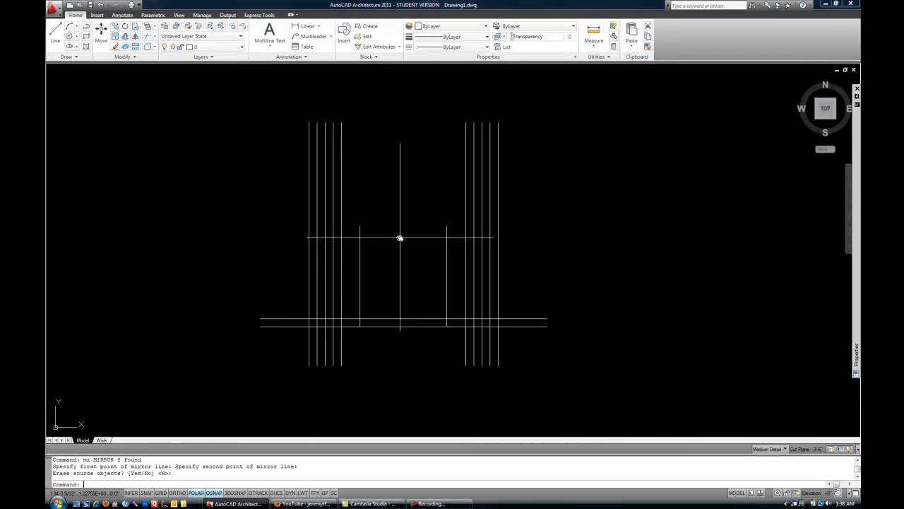
mouse_move(520, 266)
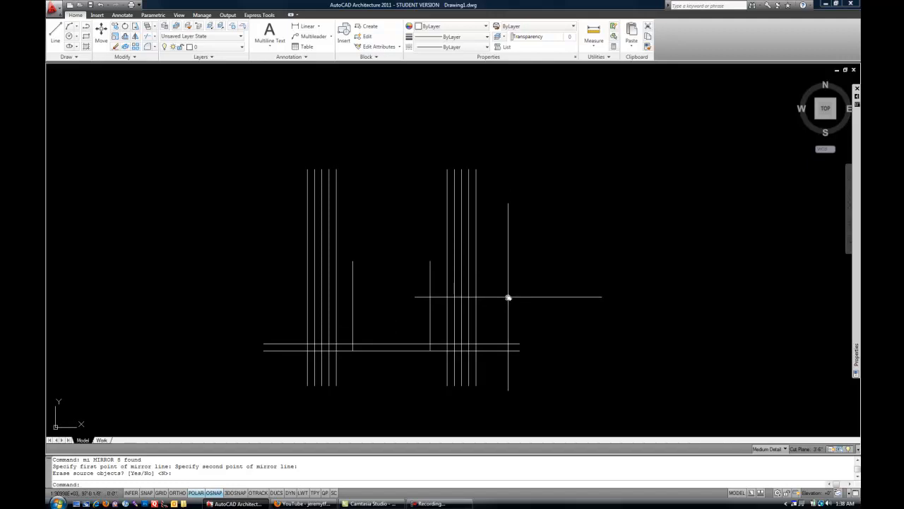
mouse_move(625, 294)
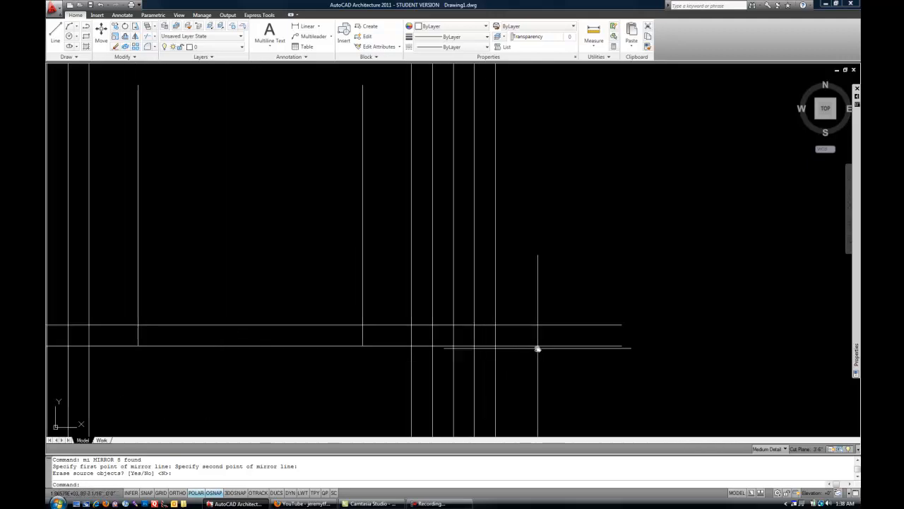
mouse_move(536, 353)
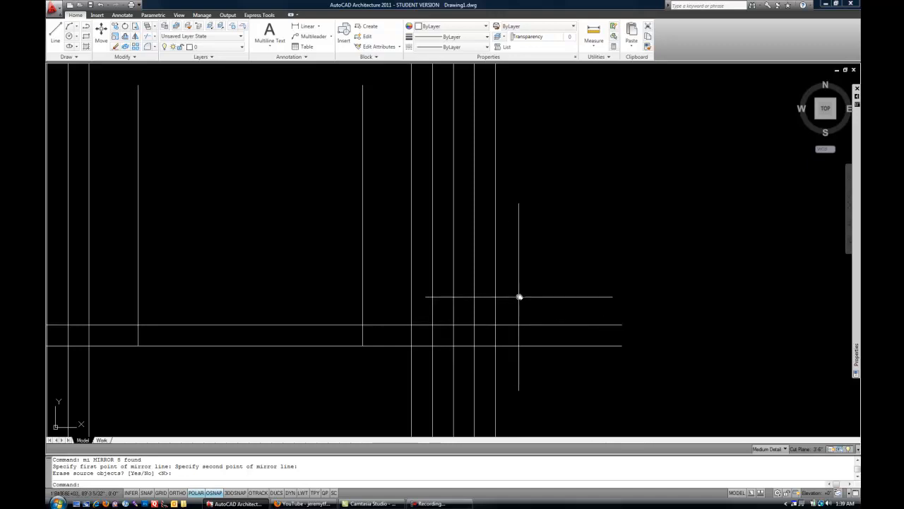
- Start BREAK (BR) on a long horizontal line in the zoomed view
type("br BREAK Select object:")
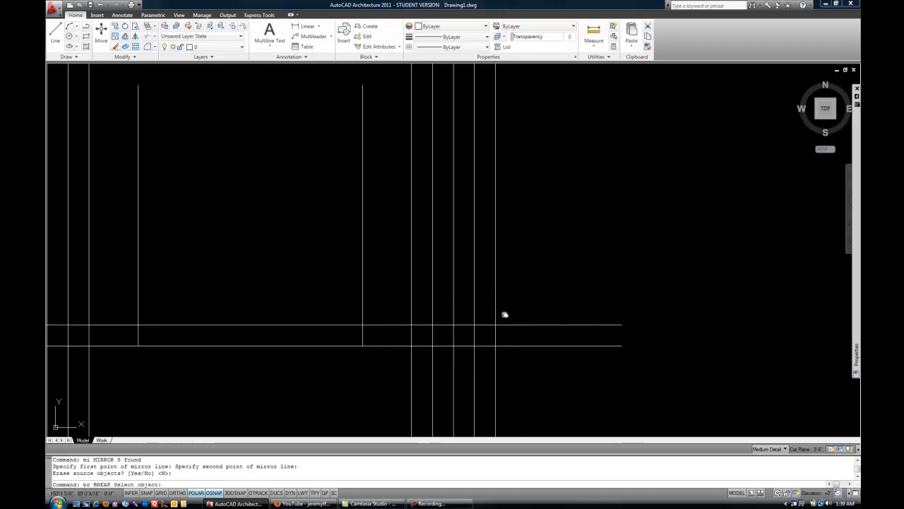
mouse_move(503, 323)
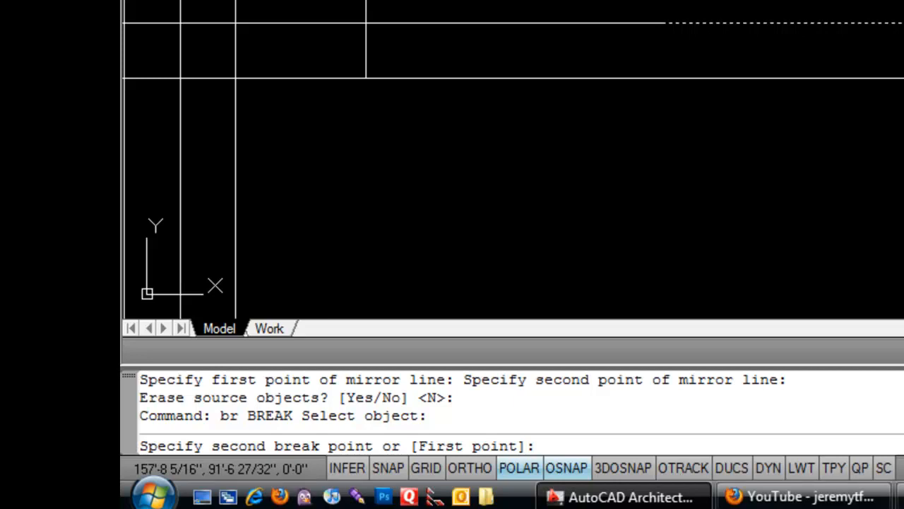
- Restart BREAK with the F option, setting first break points at the intersection and on the lower line
type("f")
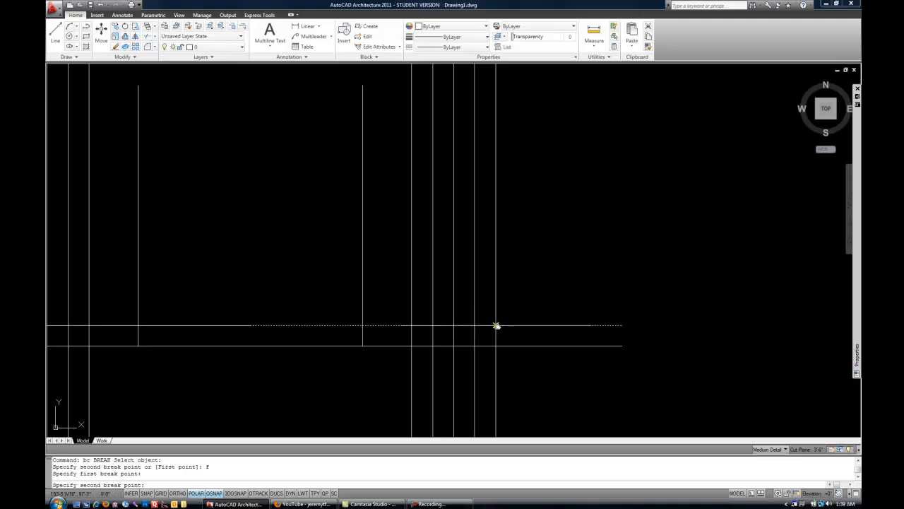
mouse_move(497, 325)
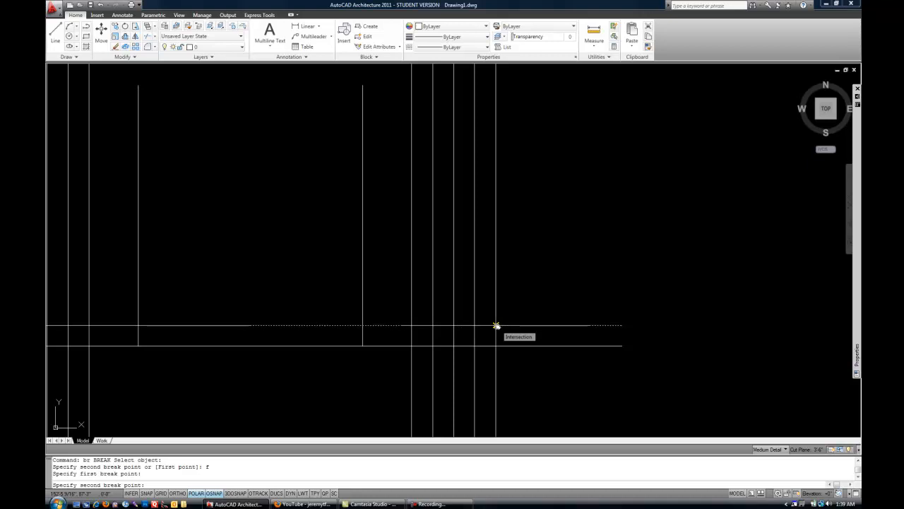
left_click(516, 316)
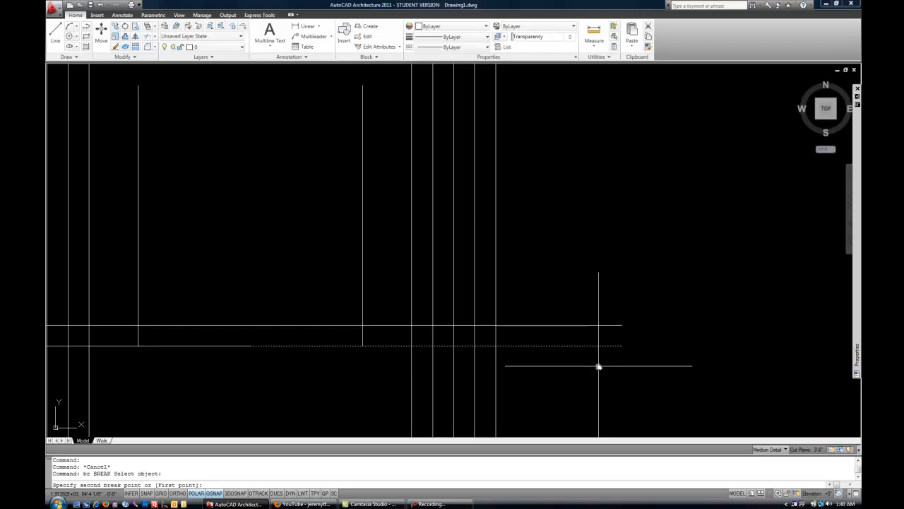
type("f")
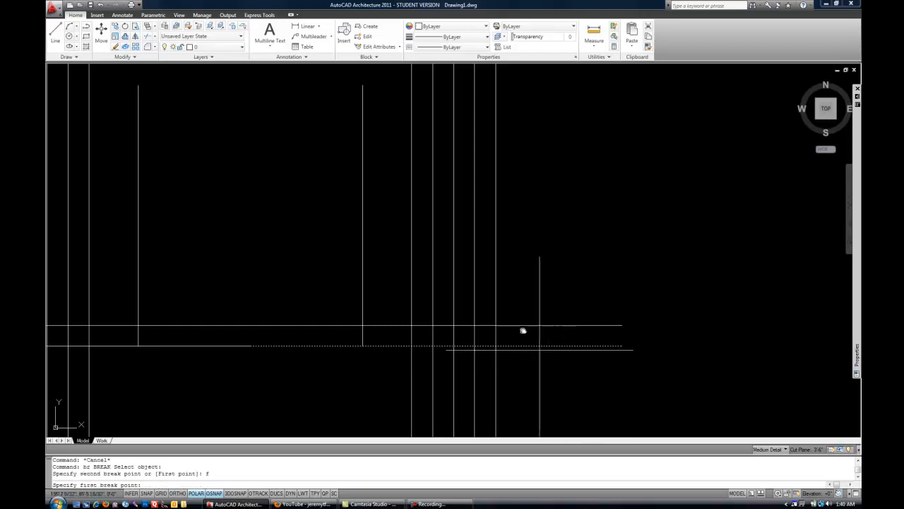
left_click(497, 346)
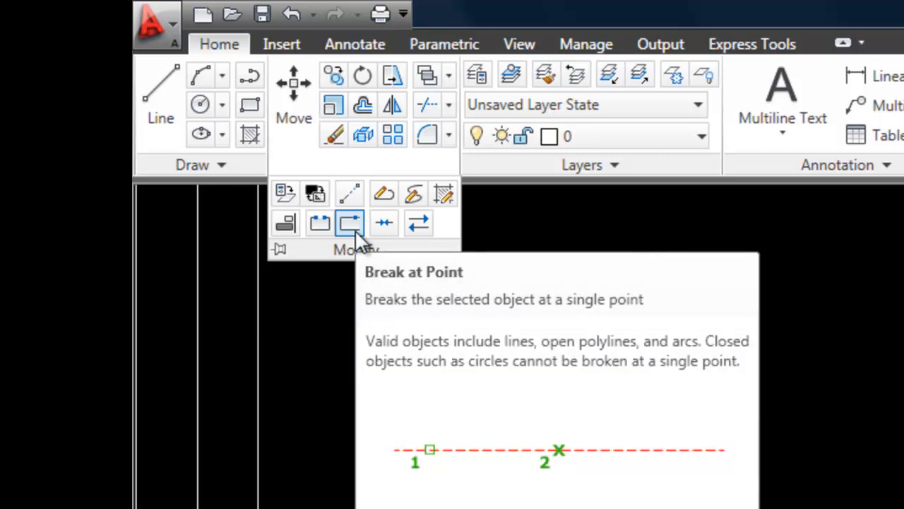
mouse_move(361, 261)
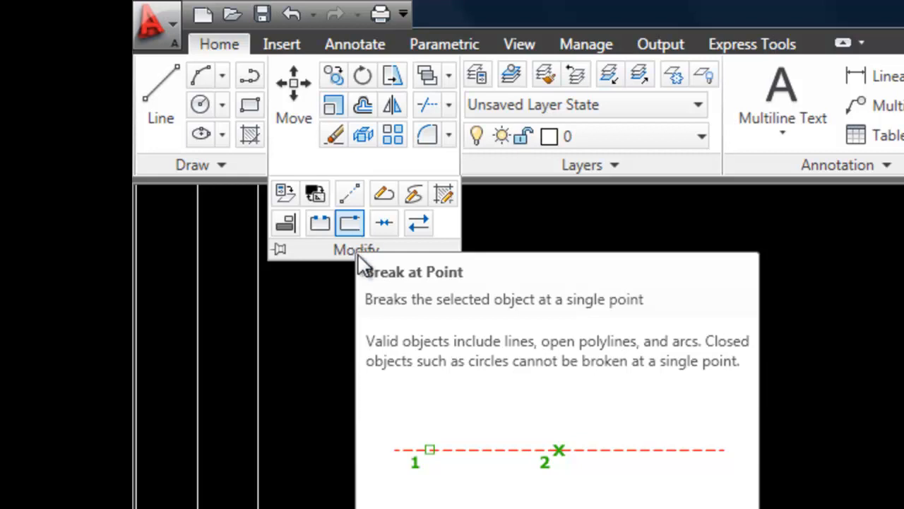